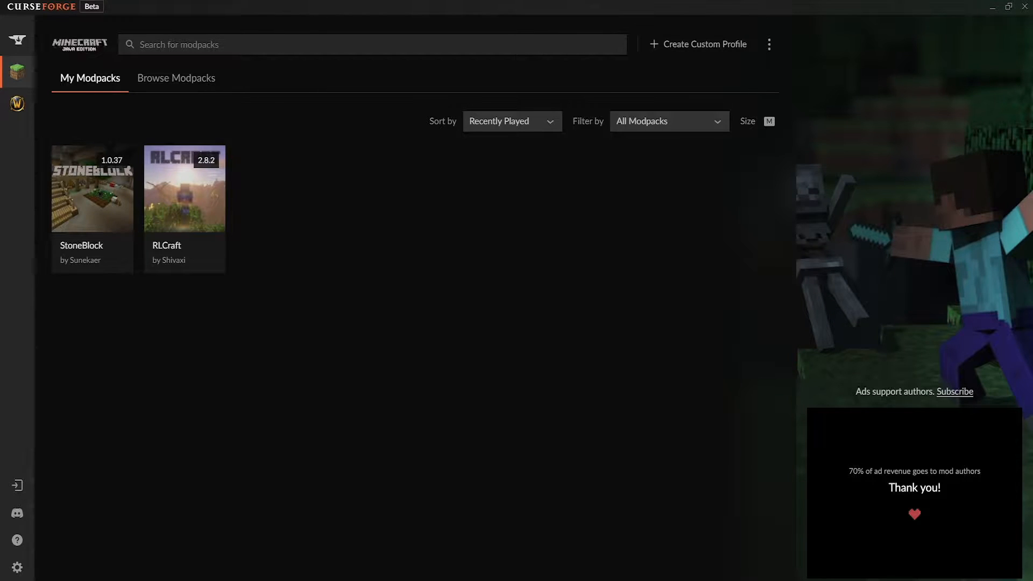
mouse_move(738, 248)
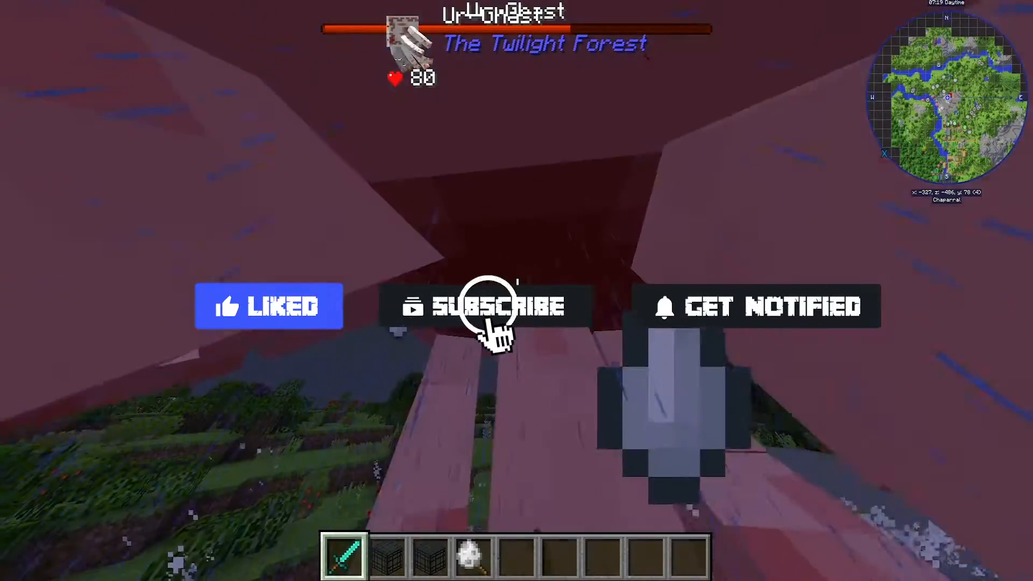
Strike the boss, then browse the Thaumcraft creative inventory category and return to the world
left_click(495, 306)
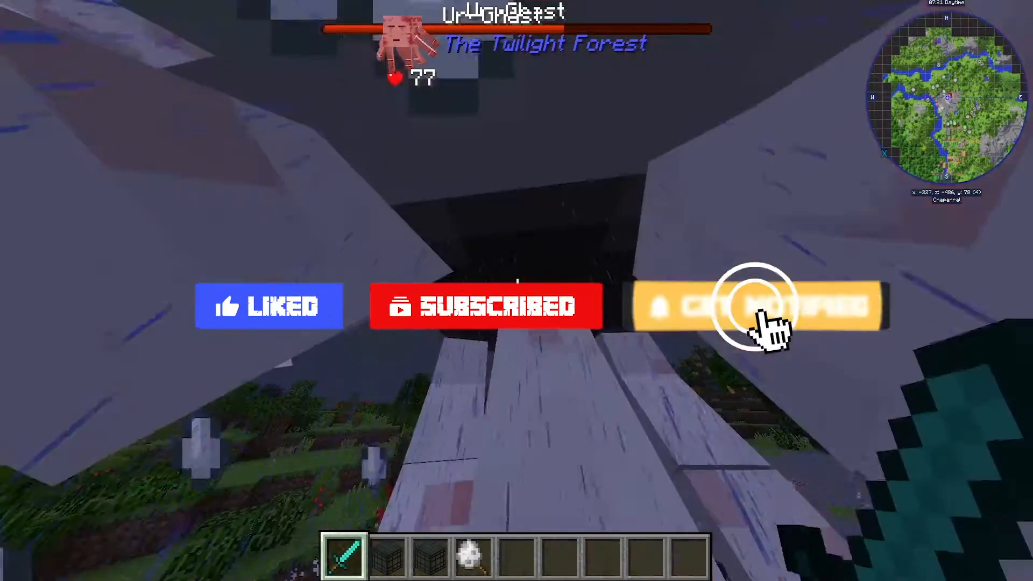
key("e")
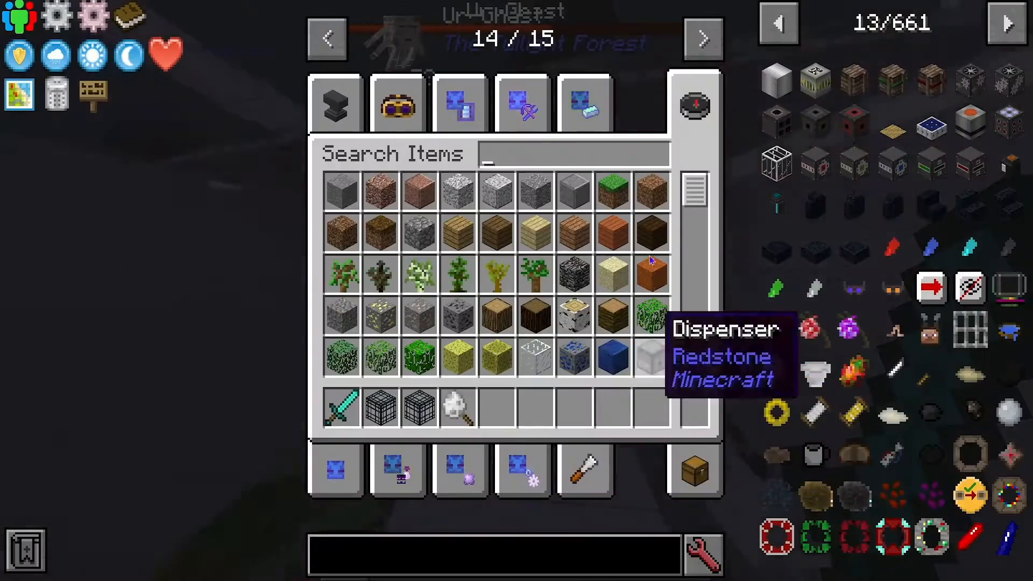
left_click(397, 103)
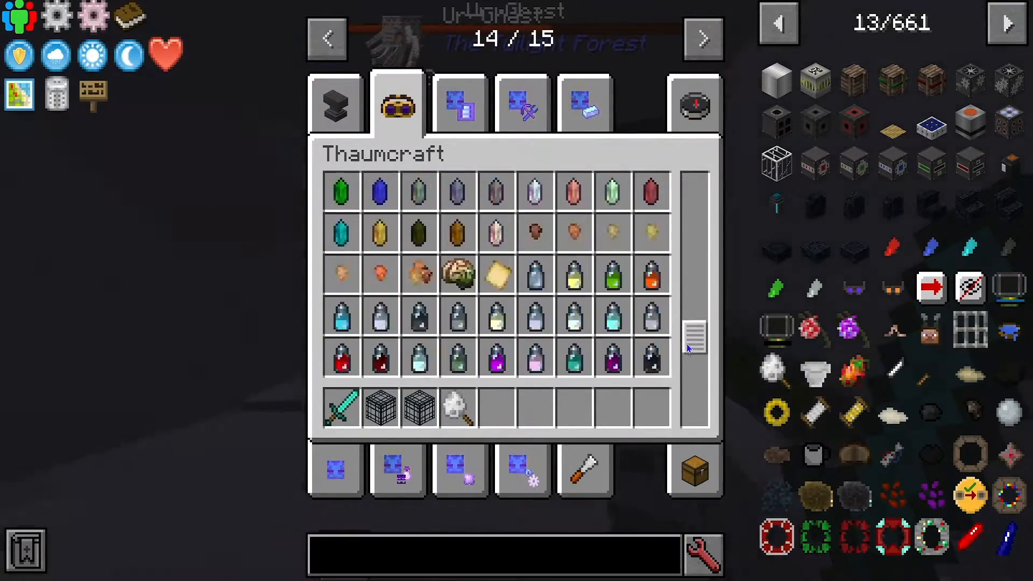
key("Escape")
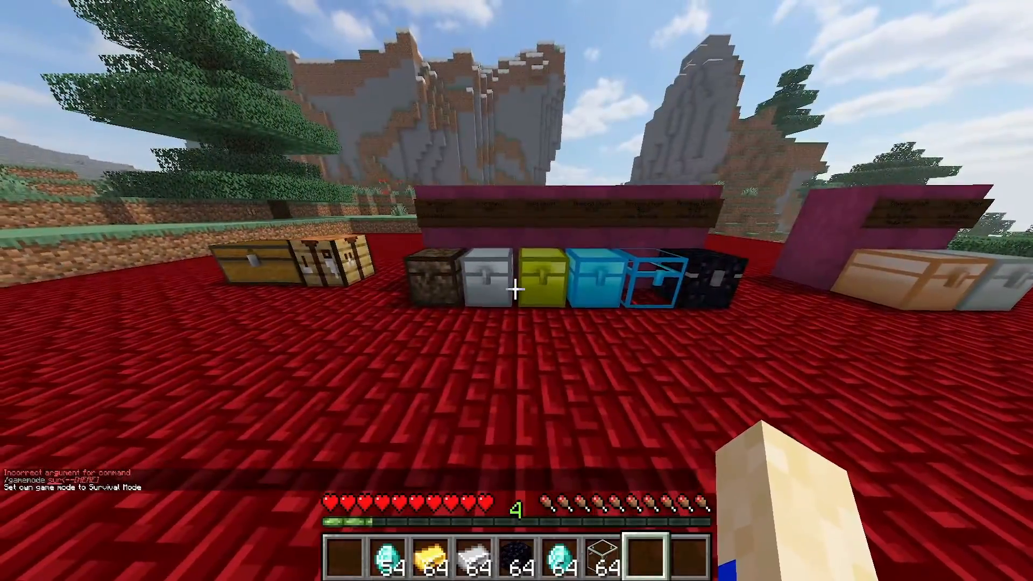
mouse_move(516, 290)
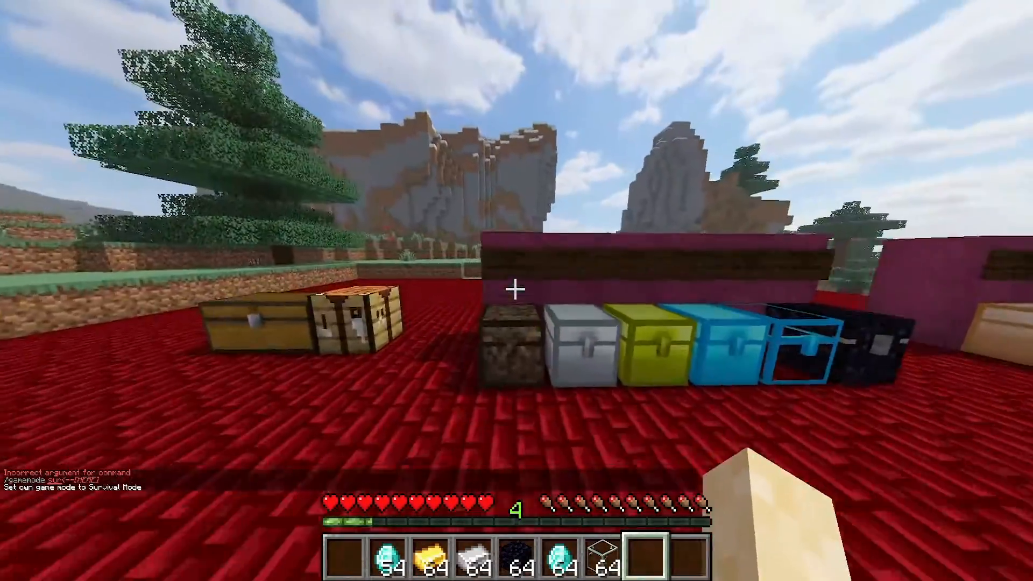
mouse_move(517, 291)
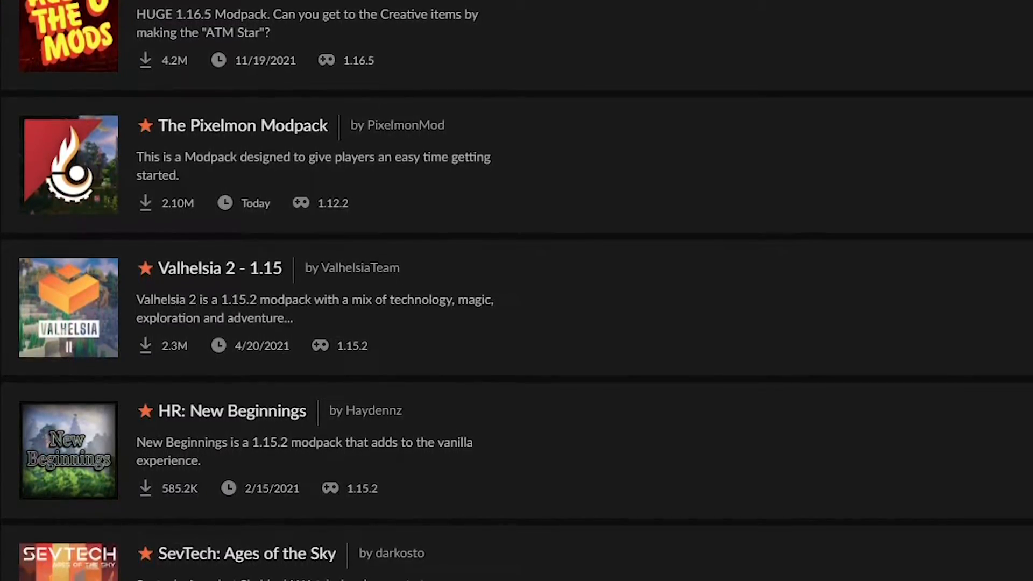
View the video description with its CurseForge download link and clear the text selection
scroll("down", 3)
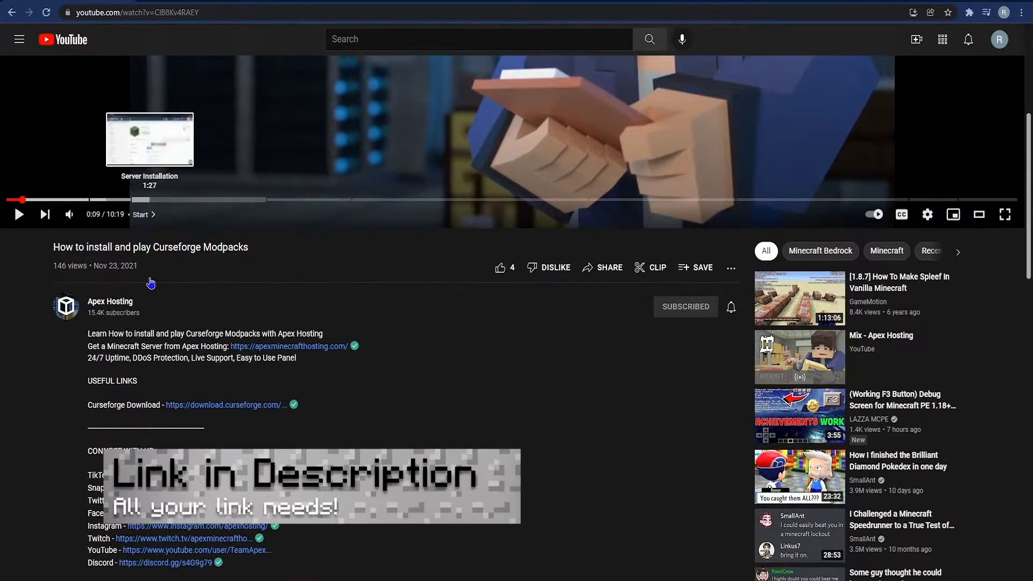
mouse_move(174, 377)
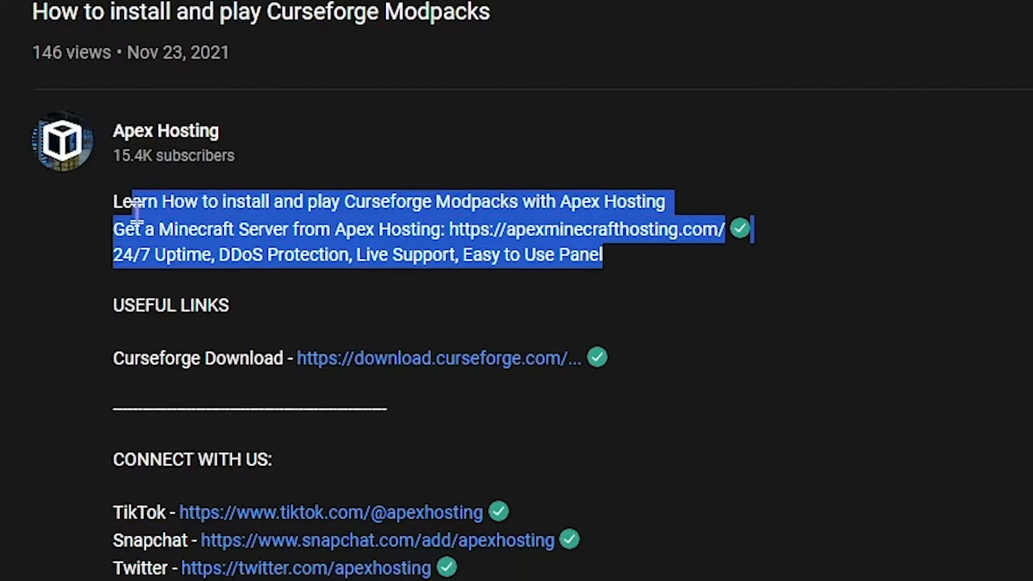
left_click(717, 416)
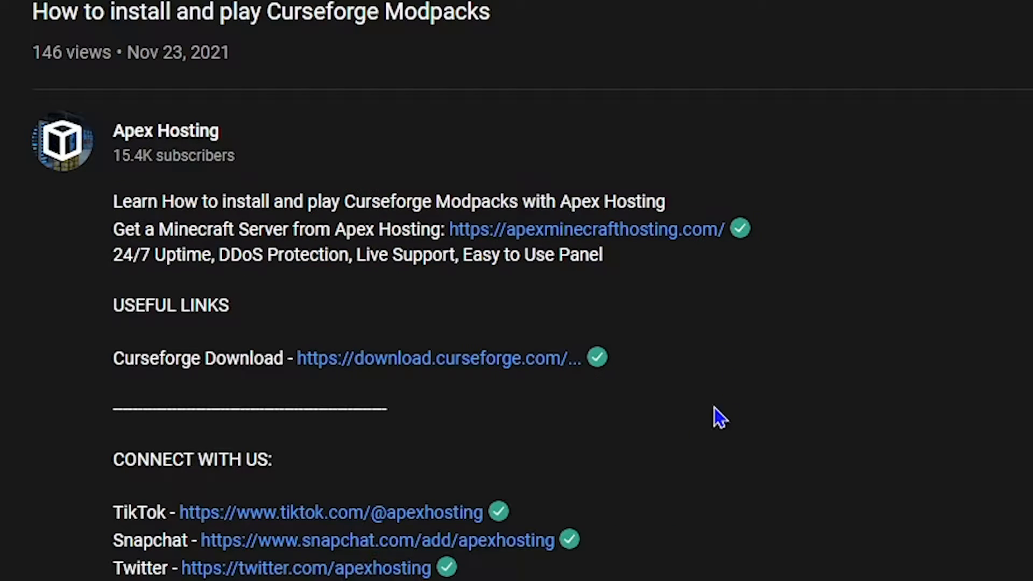
mouse_move(115, 320)
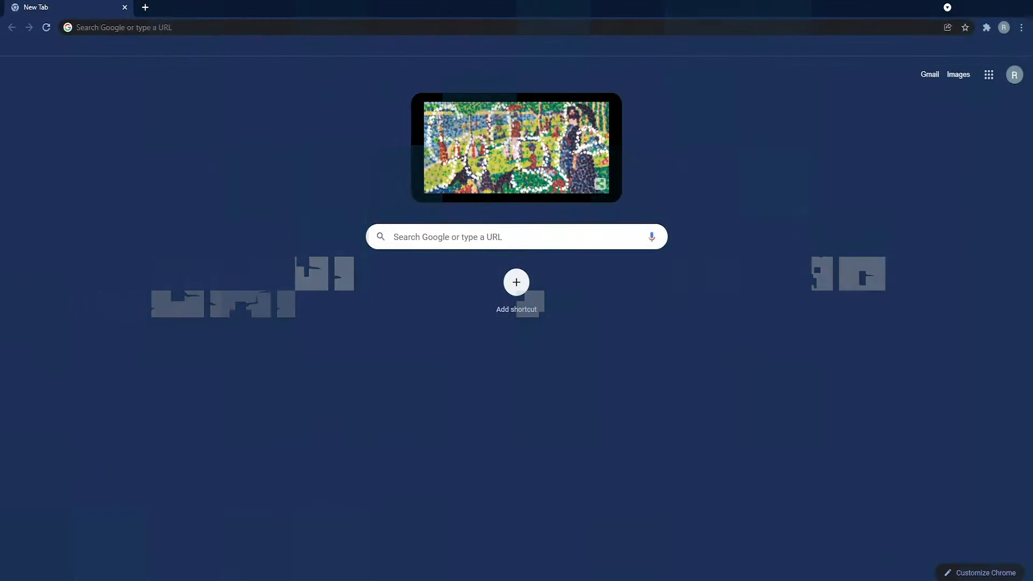
Visit download.curseforge.com and reach the CurseForge app's My Modpacks library
left_click(451, 27)
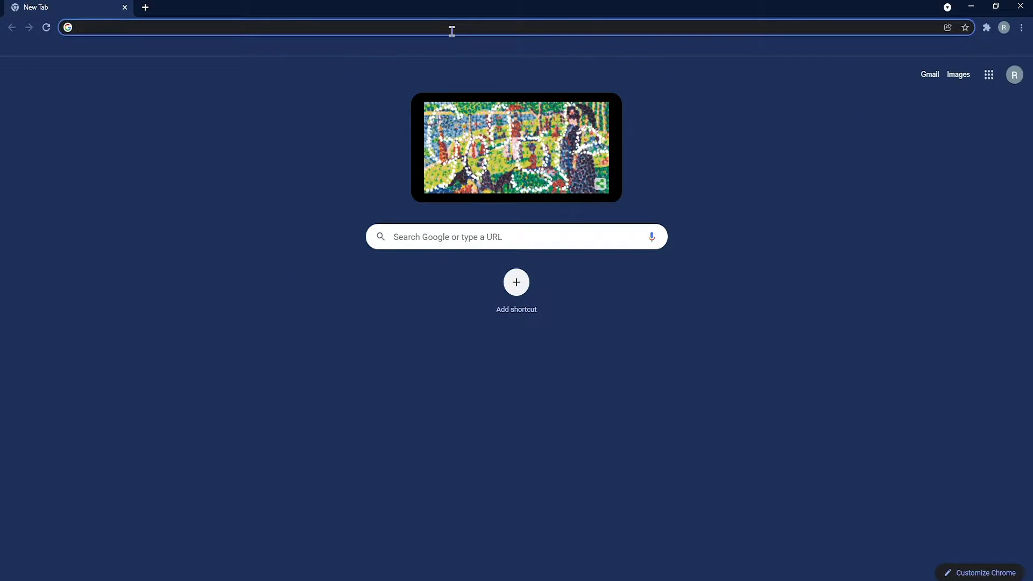
type("download.curseforge.com")
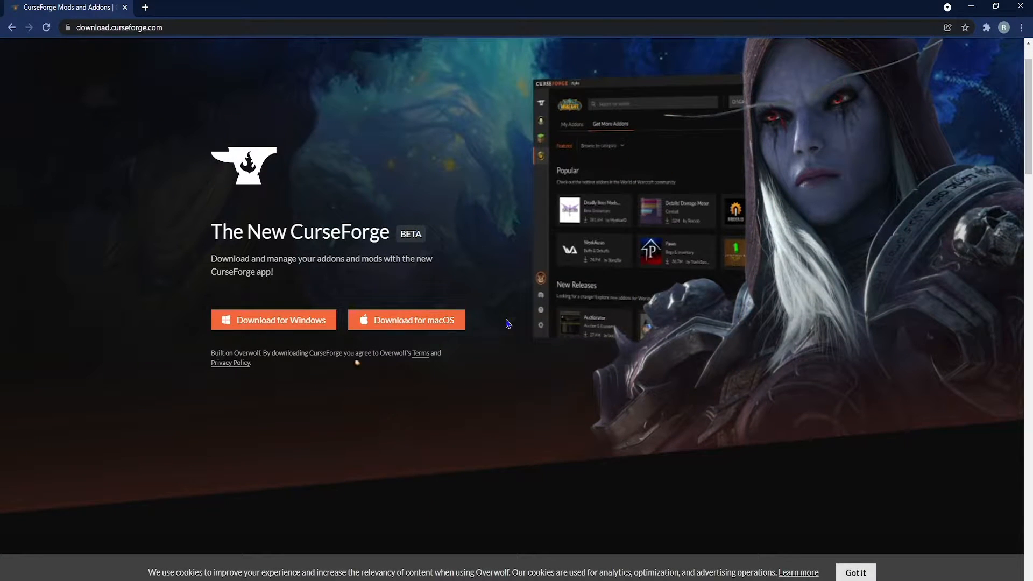
scroll("down", 3)
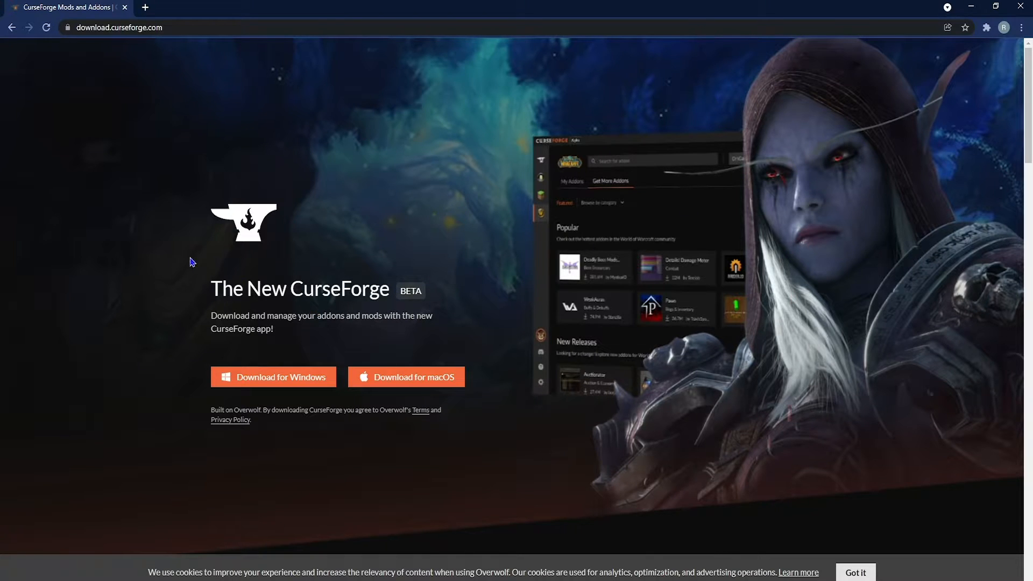
mouse_move(419, 392)
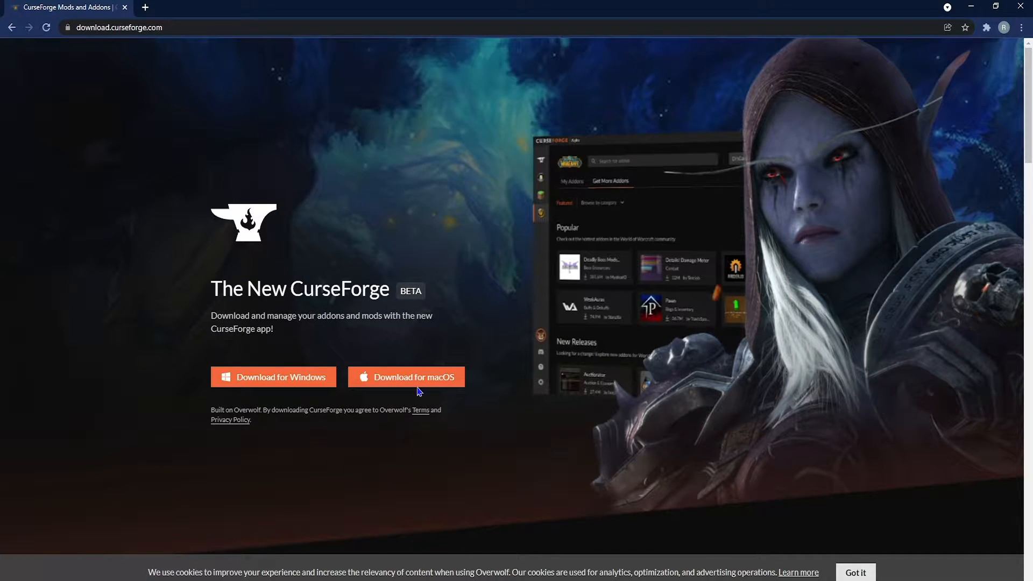
left_click(272, 377)
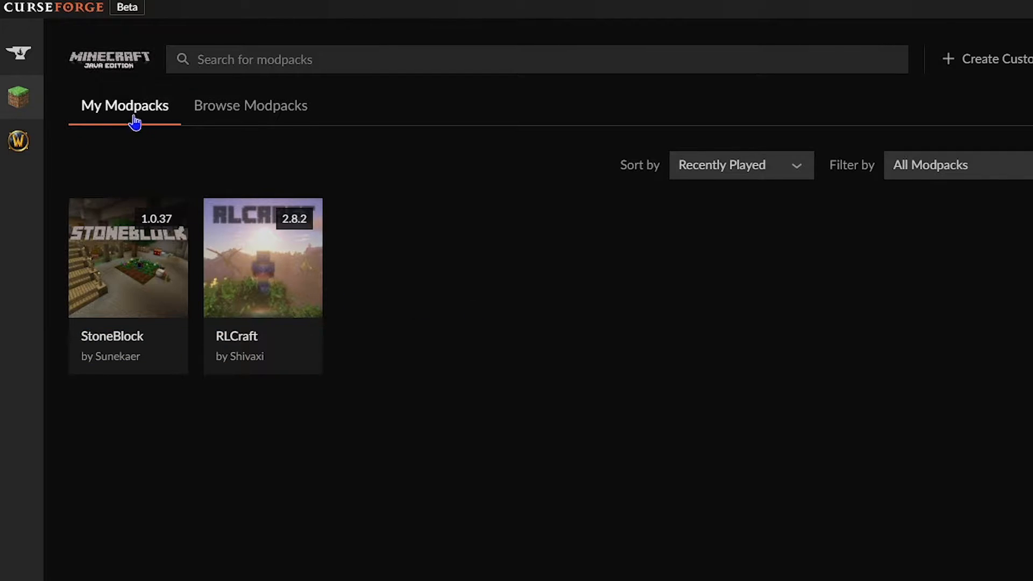
mouse_move(236, 185)
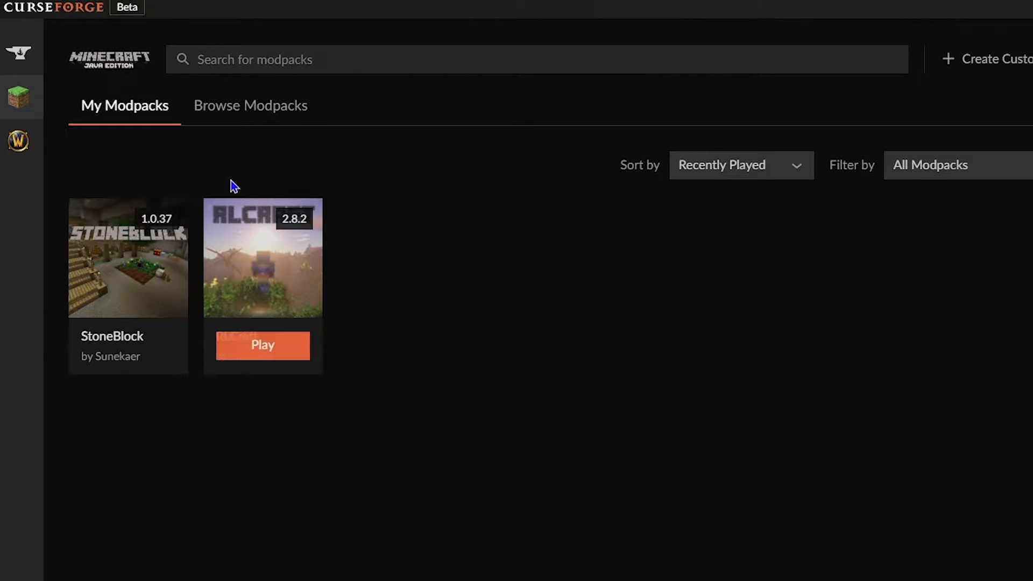
Browse the modpack catalogue and look through the Sort by and Filter by options without changing them
left_click(251, 105)
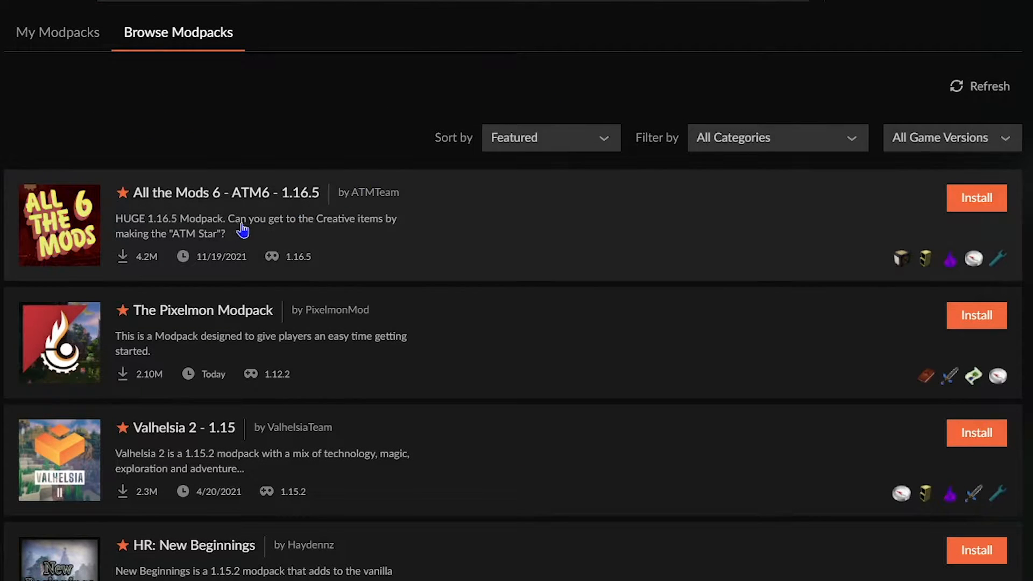
mouse_move(765, 180)
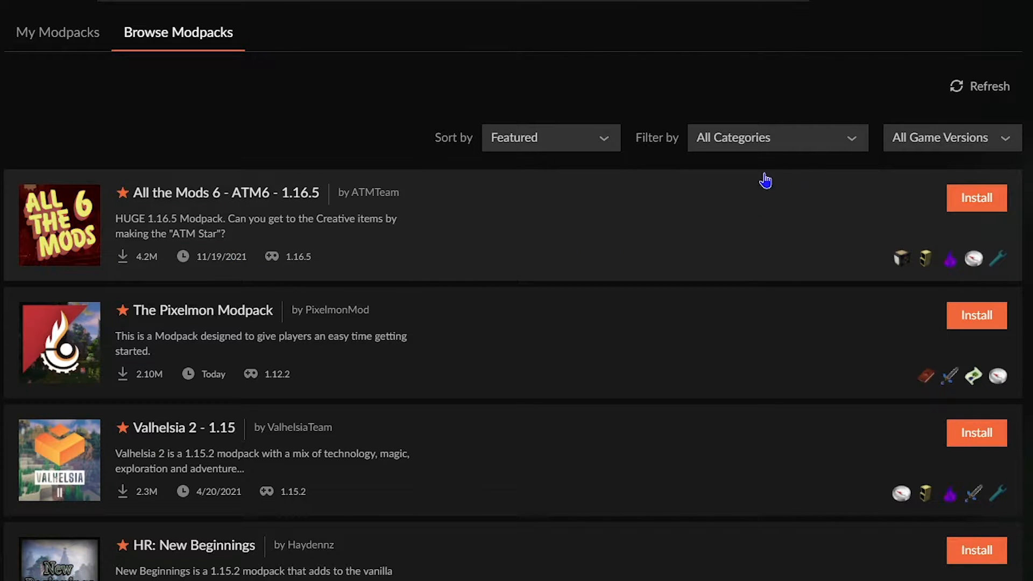
left_click(549, 137)
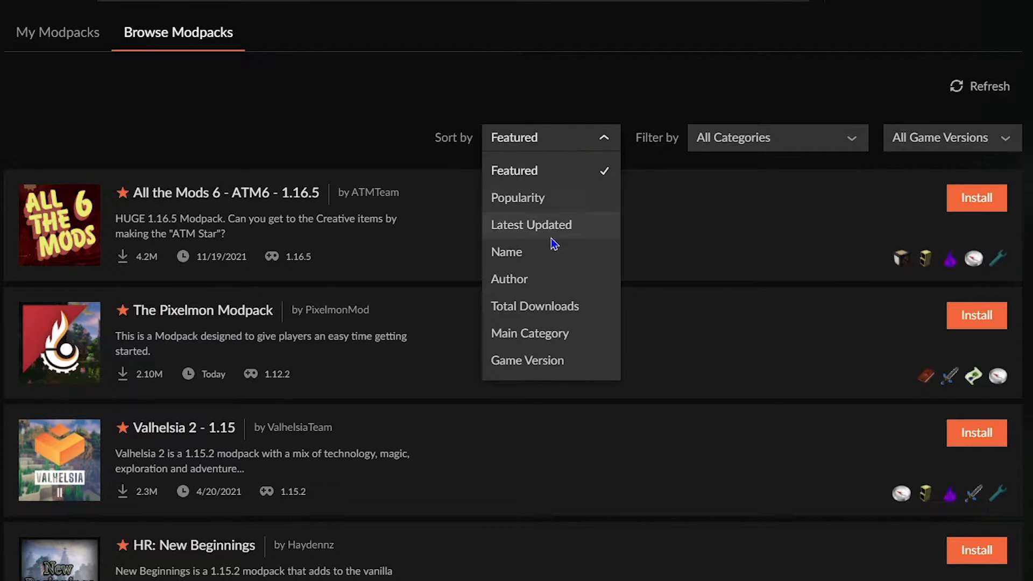
left_click(748, 138)
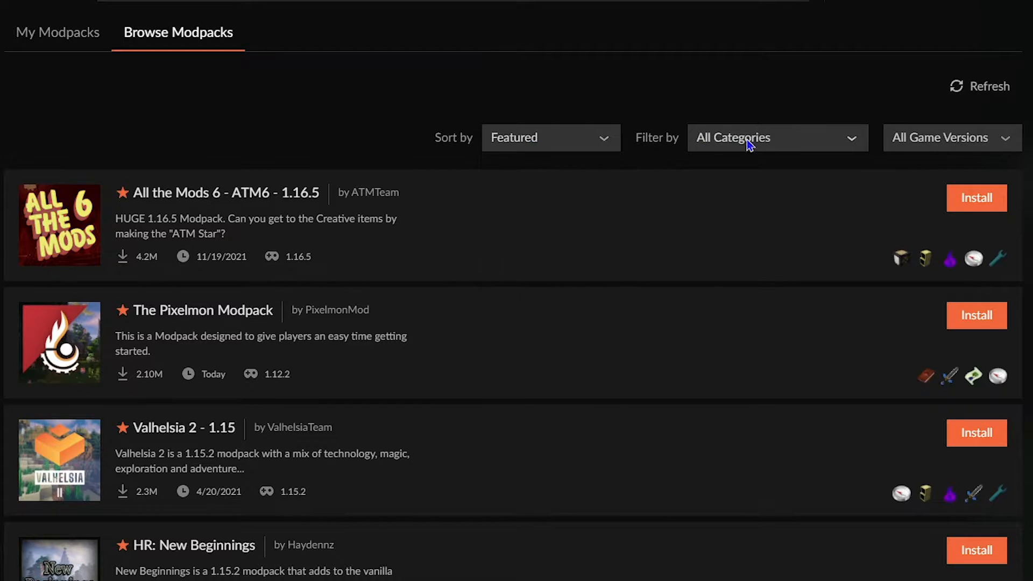
left_click(776, 136)
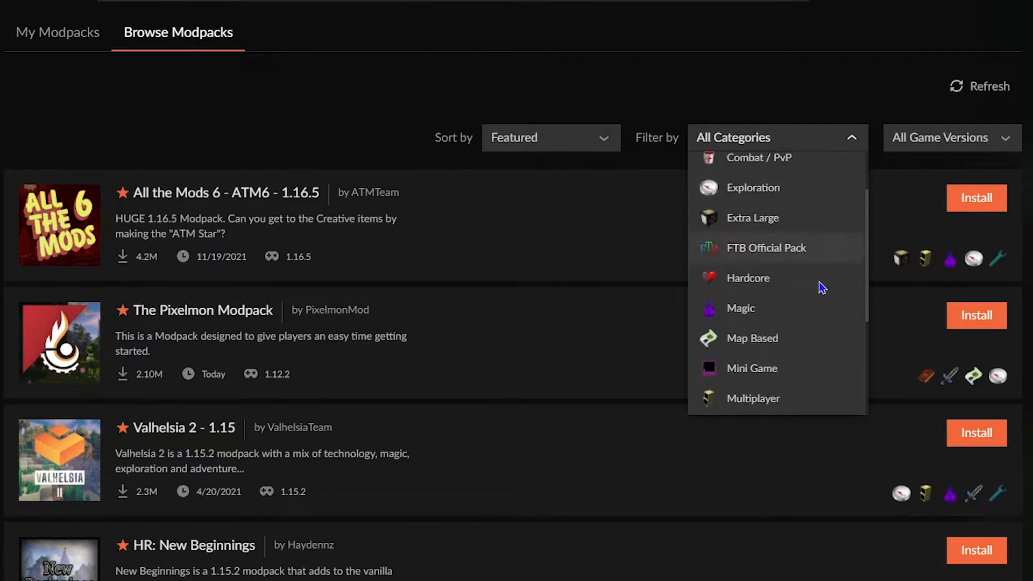
scroll("down", 3)
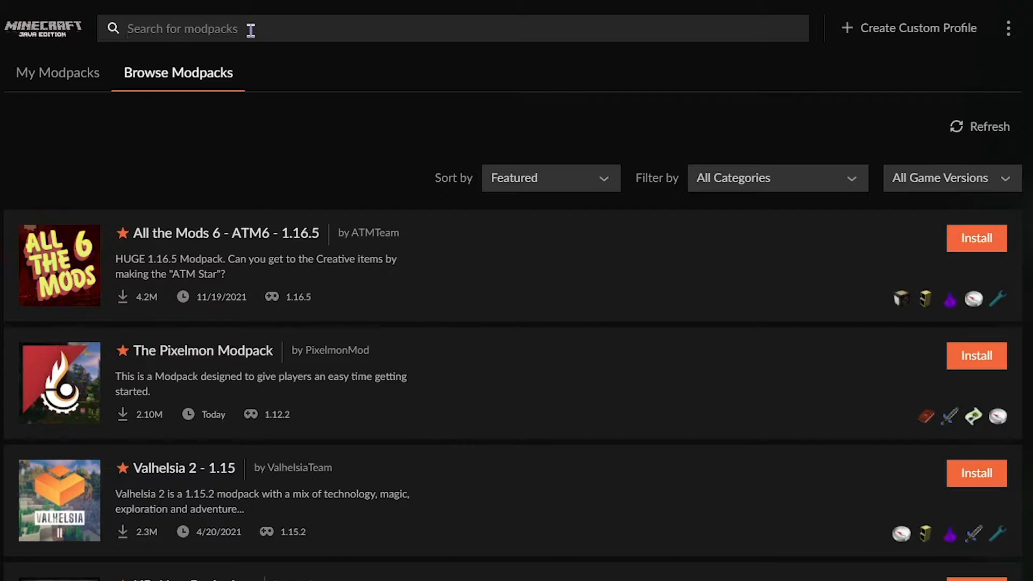
Search the modpack catalogue for 'SevTech'
type("Sev")
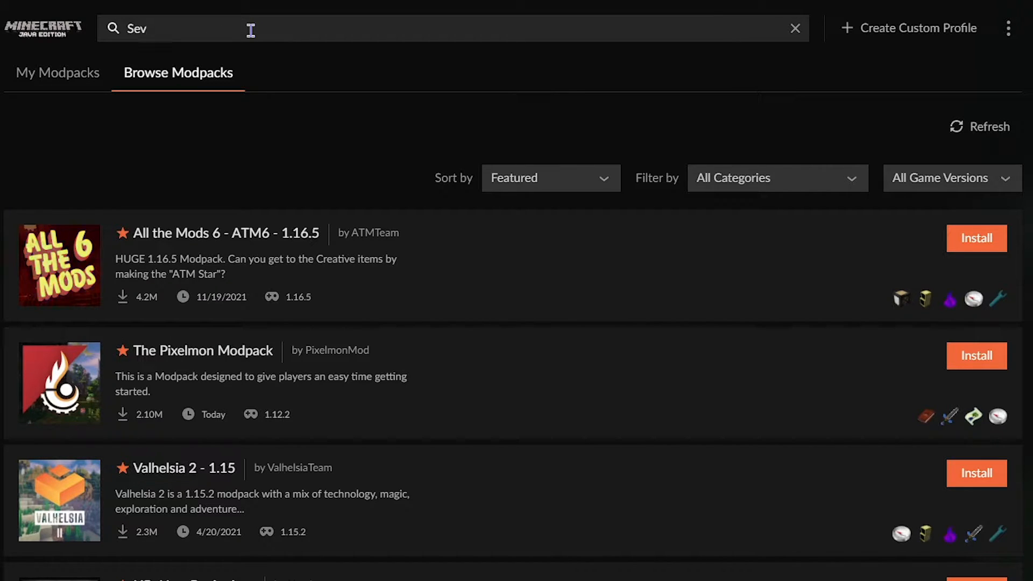
type("Tech")
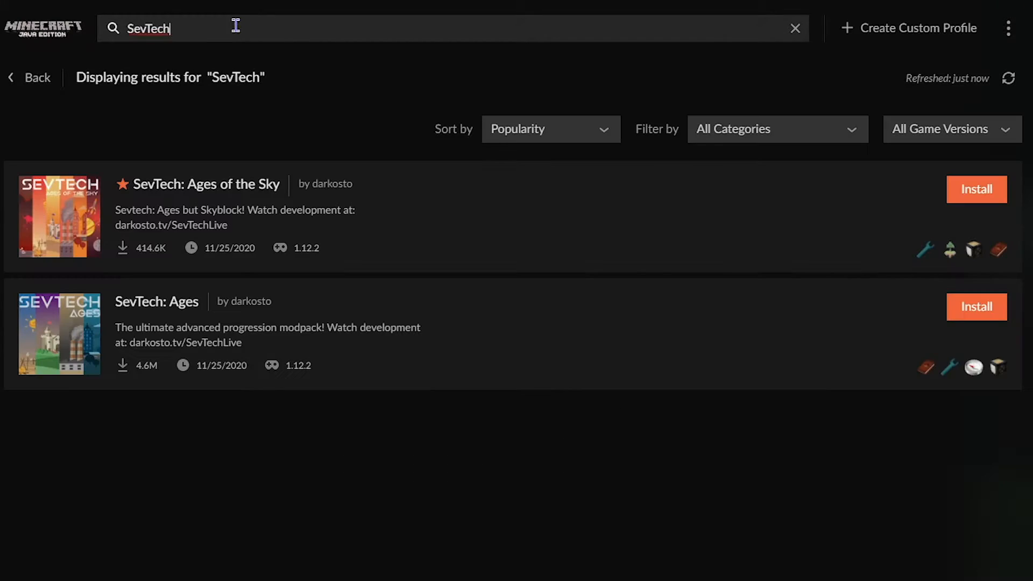
mouse_move(104, 297)
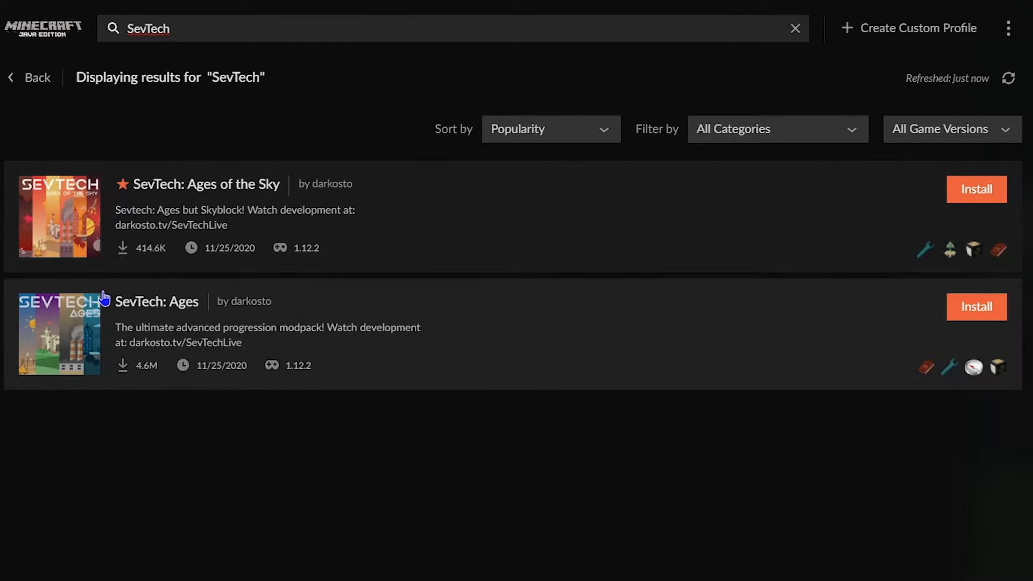
mouse_move(255, 111)
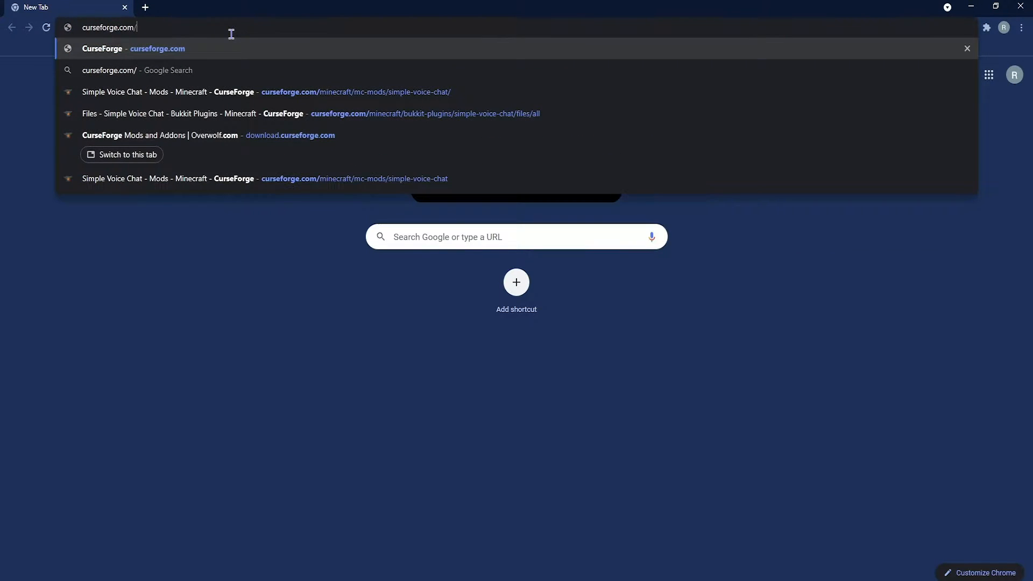
Go to the curseforge.com Minecraft modpacks listing and open The Pixelmon Modpack's project page
type("minecraft/modpacks")
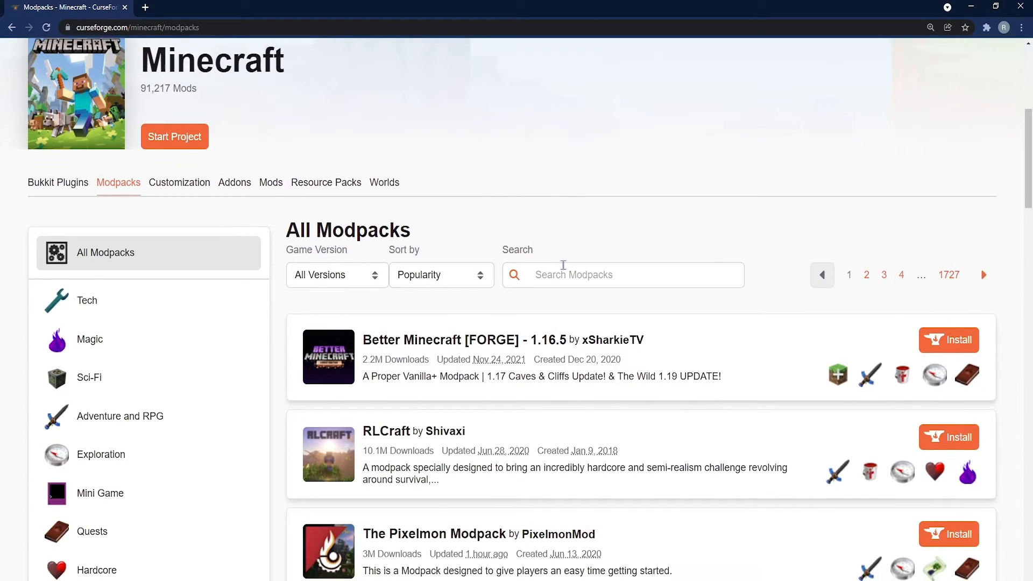
scroll("down", 3)
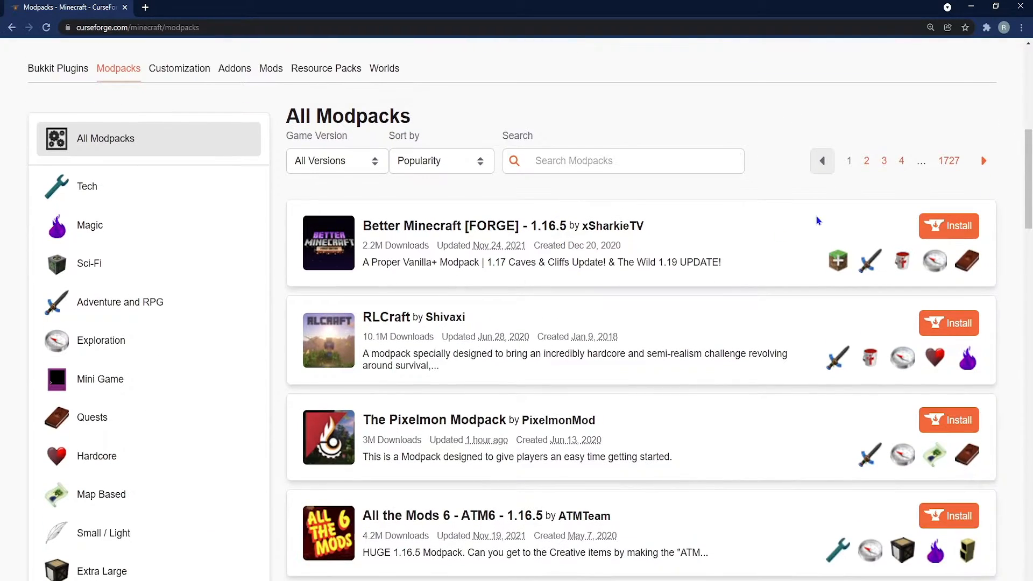
scroll("down", 3)
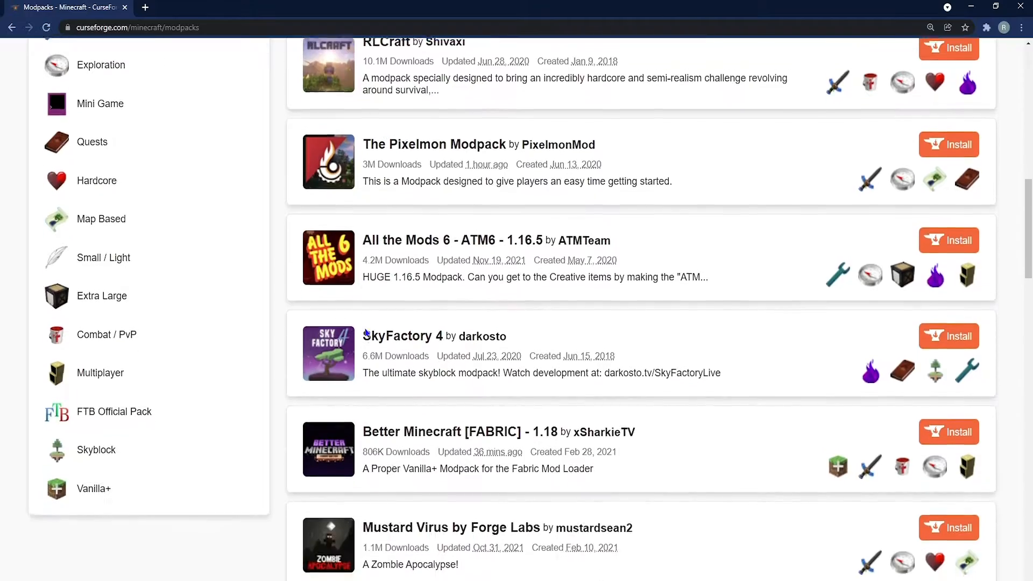
scroll("down", 3)
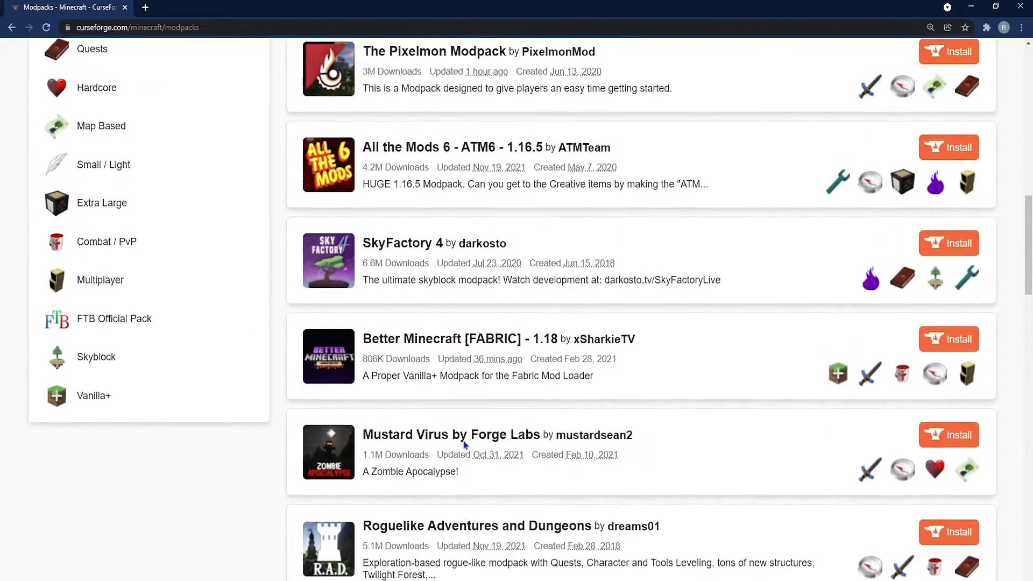
scroll("up", 3)
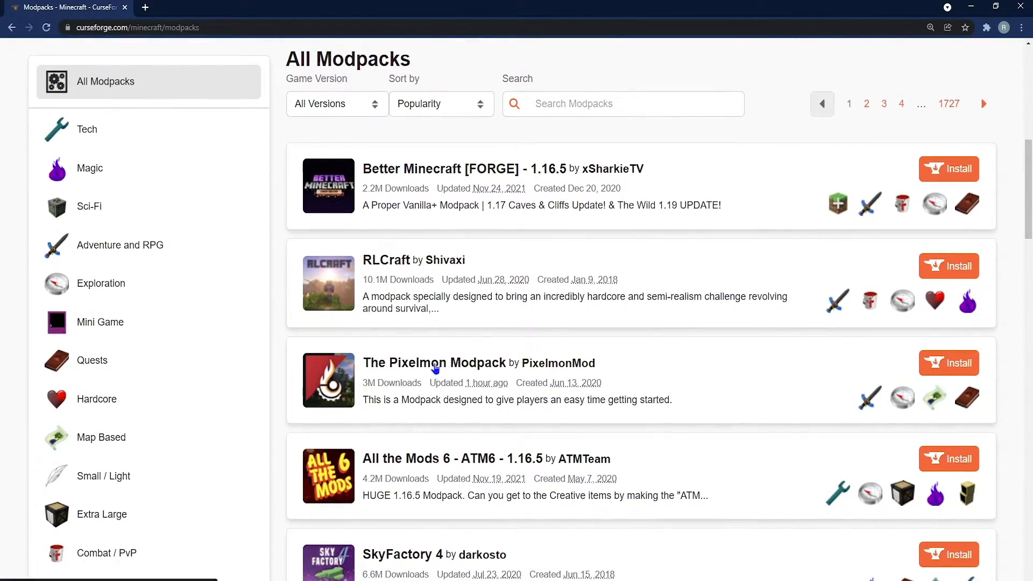
left_click(434, 363)
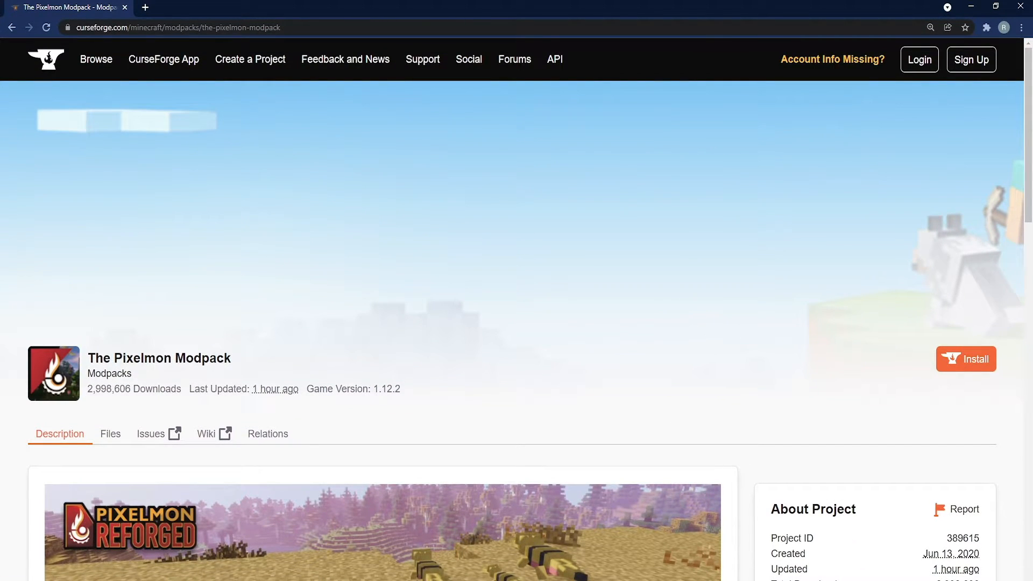
Review The Pixelmon Modpack's description of bundled mods, then go to its Files list
scroll("down", 3)
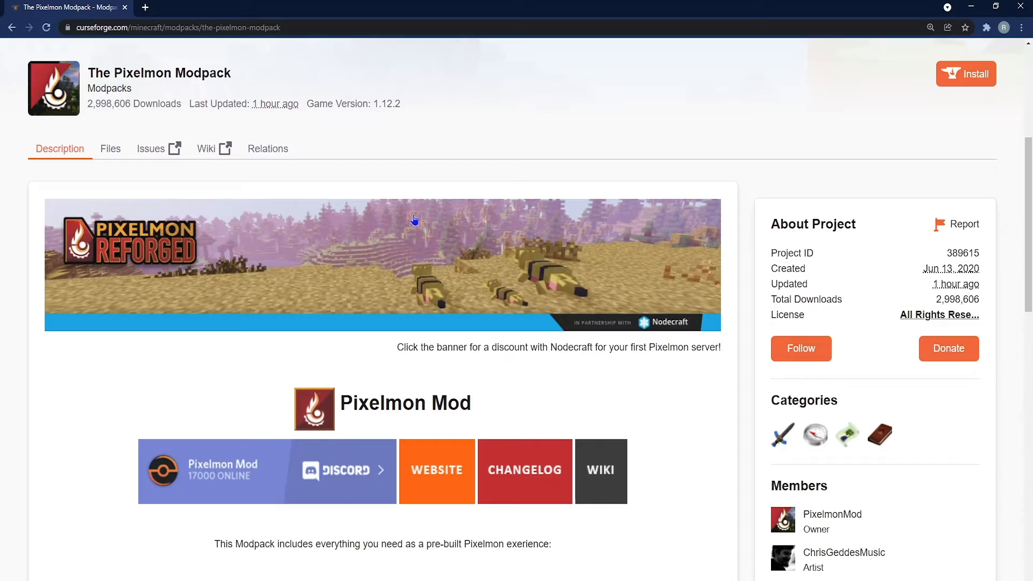
scroll("down", 3)
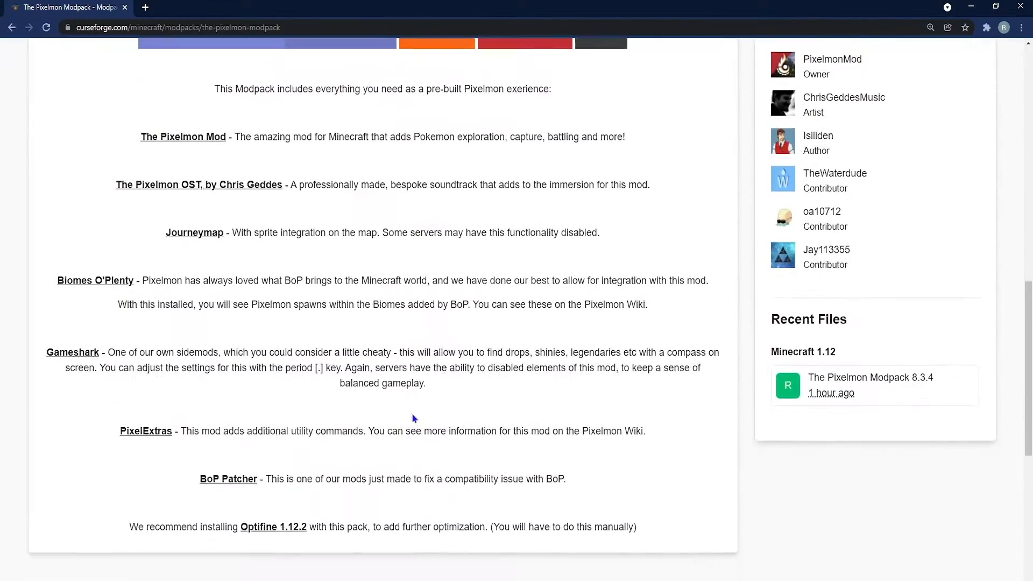
scroll("down", 3)
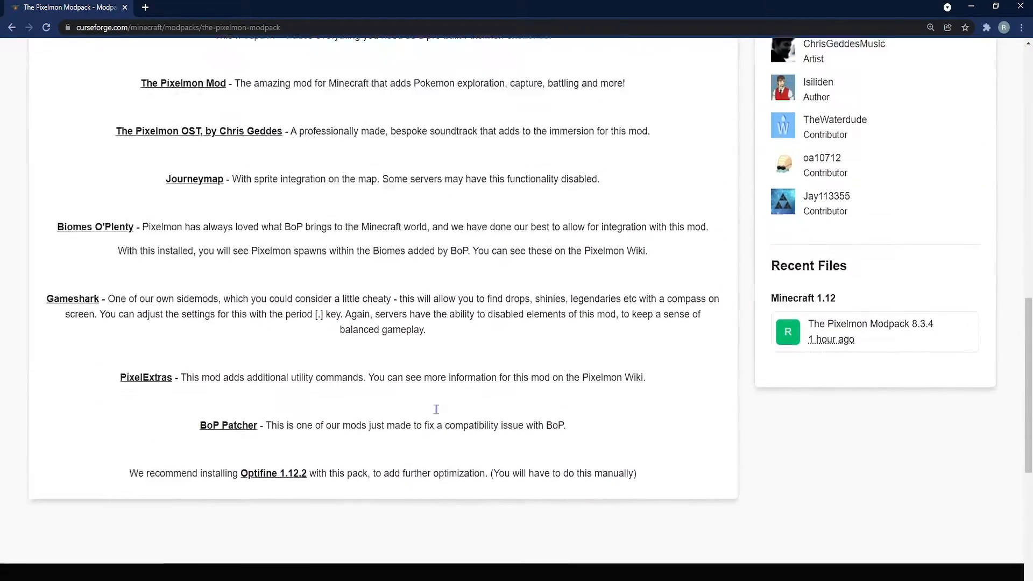
scroll("up", 3)
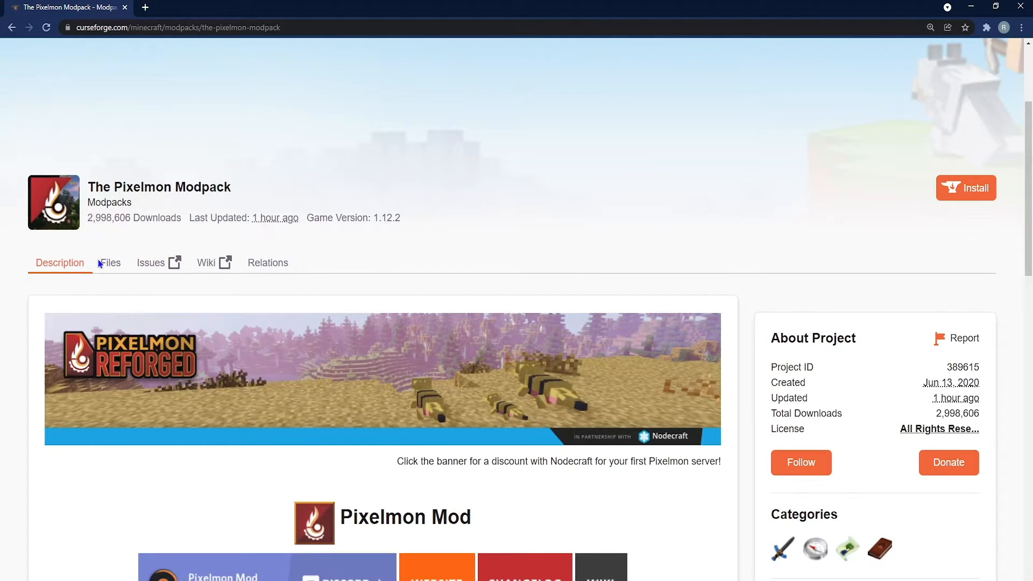
left_click(110, 262)
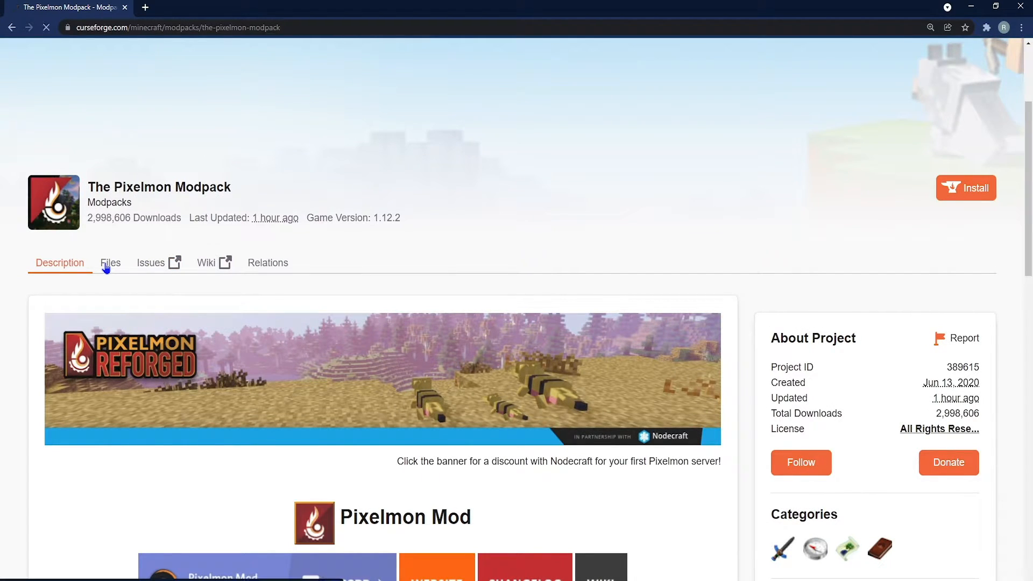
View the Files page with main file 8.3.4 and the Recent Files table
left_click(109, 262)
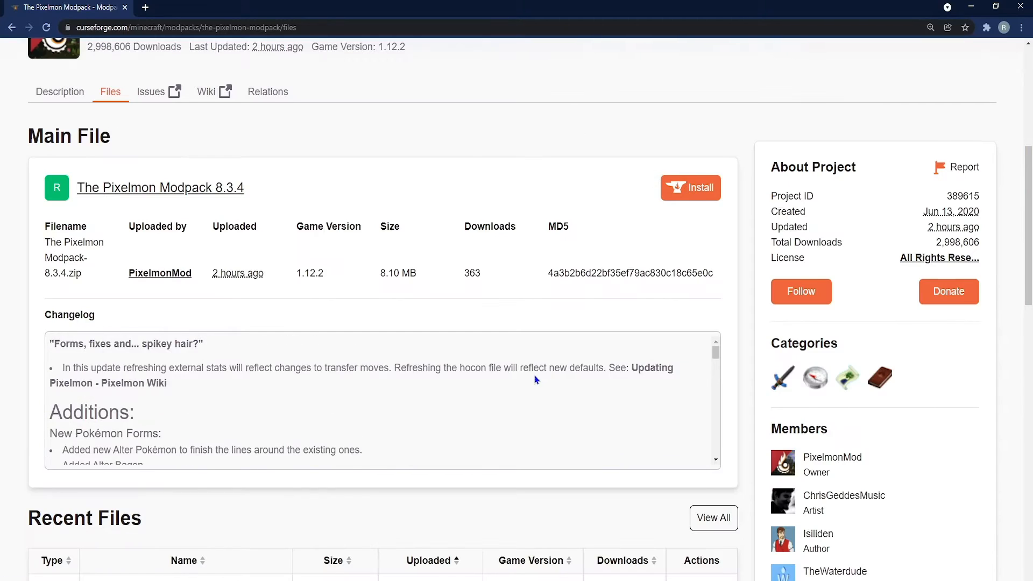
scroll("up", 3)
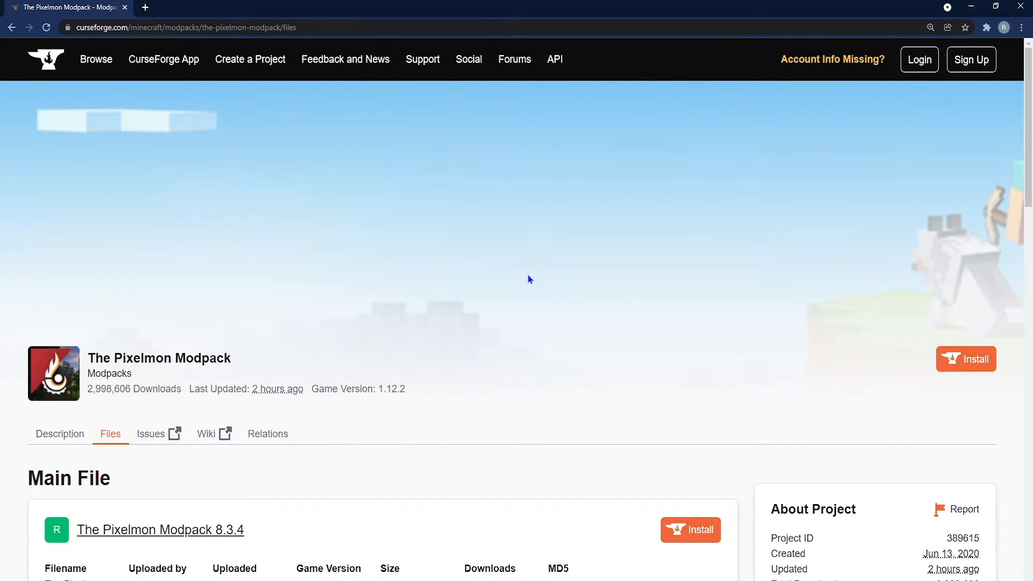
scroll("down", 3)
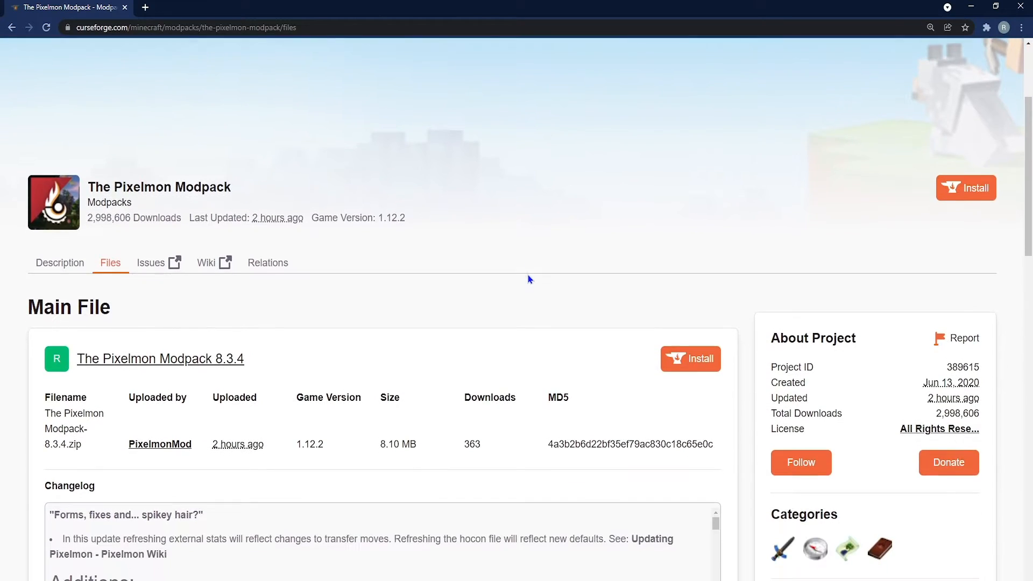
scroll("down", 3)
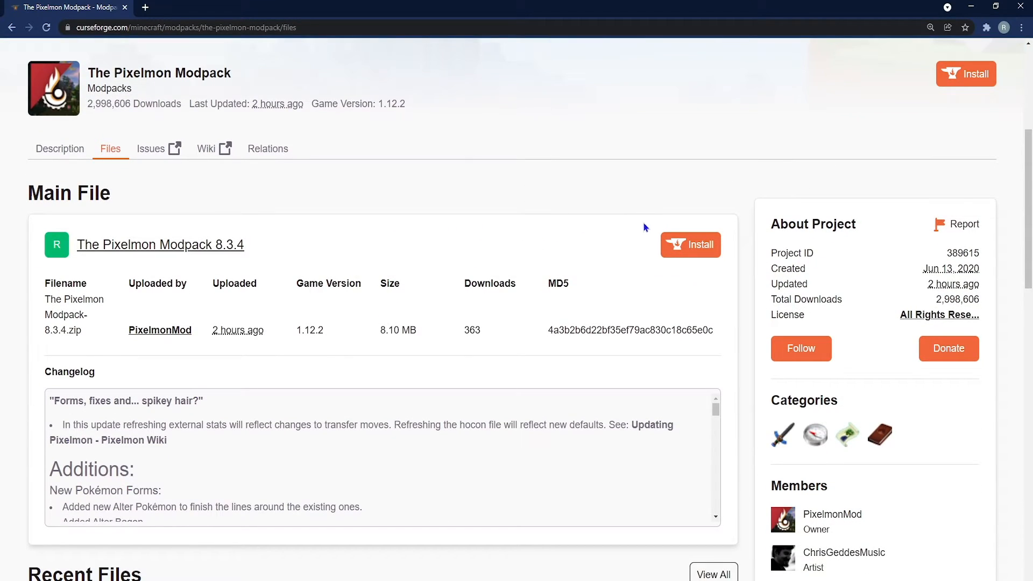
scroll("down", 3)
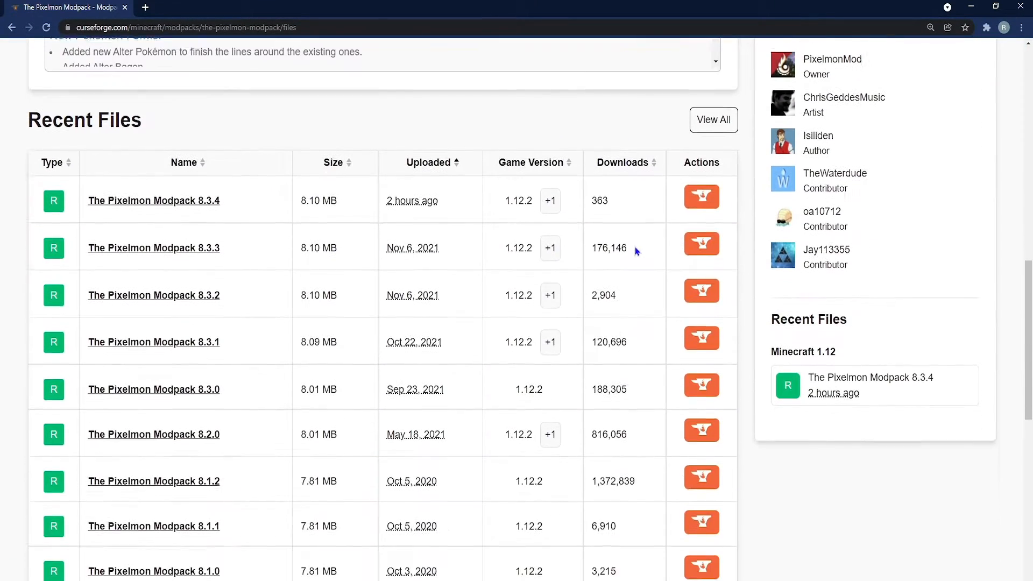
Open the All Files list showing every release from 8.3.4 back
double_click(84, 119)
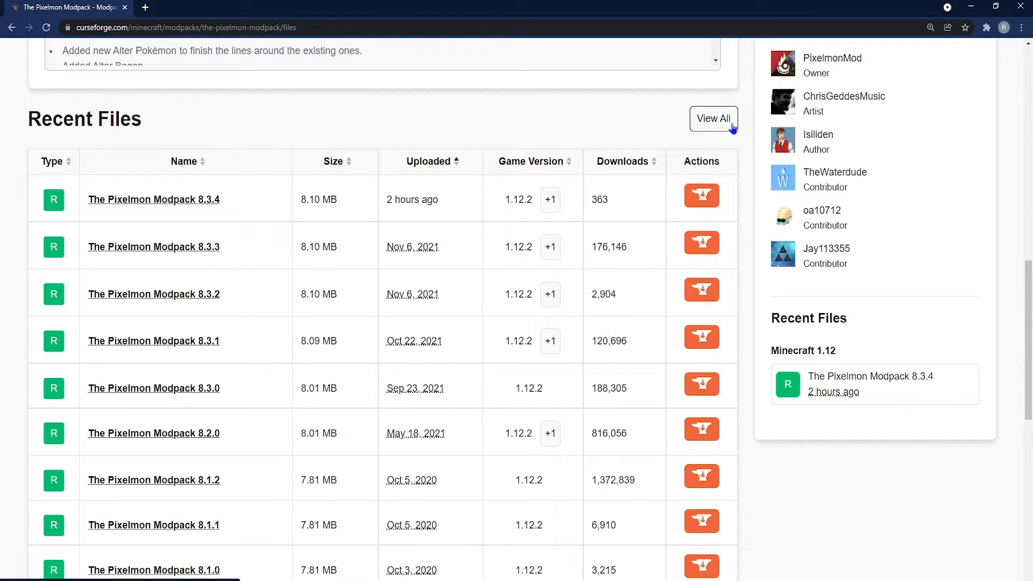
mouse_move(510, 137)
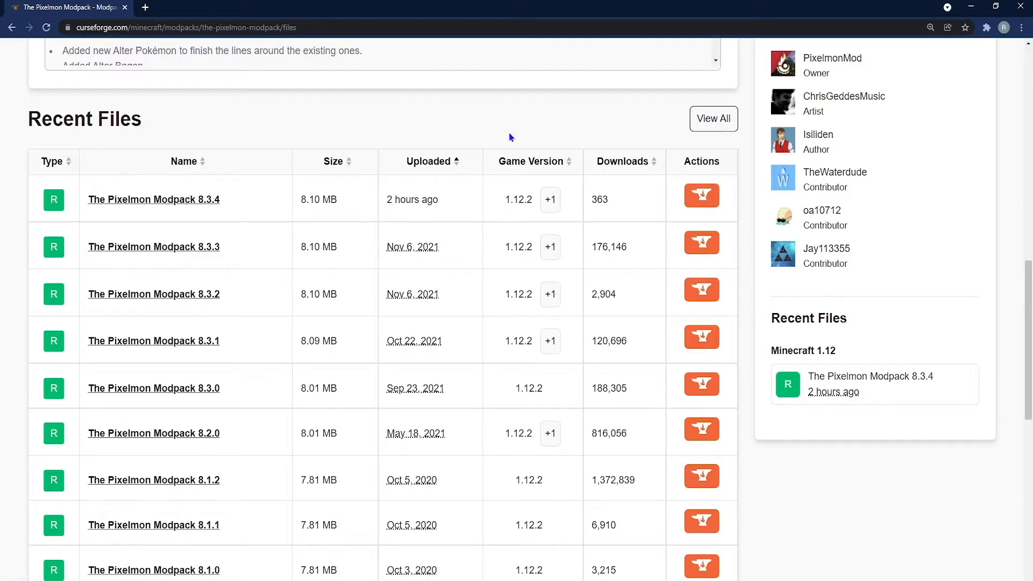
scroll("down", 3)
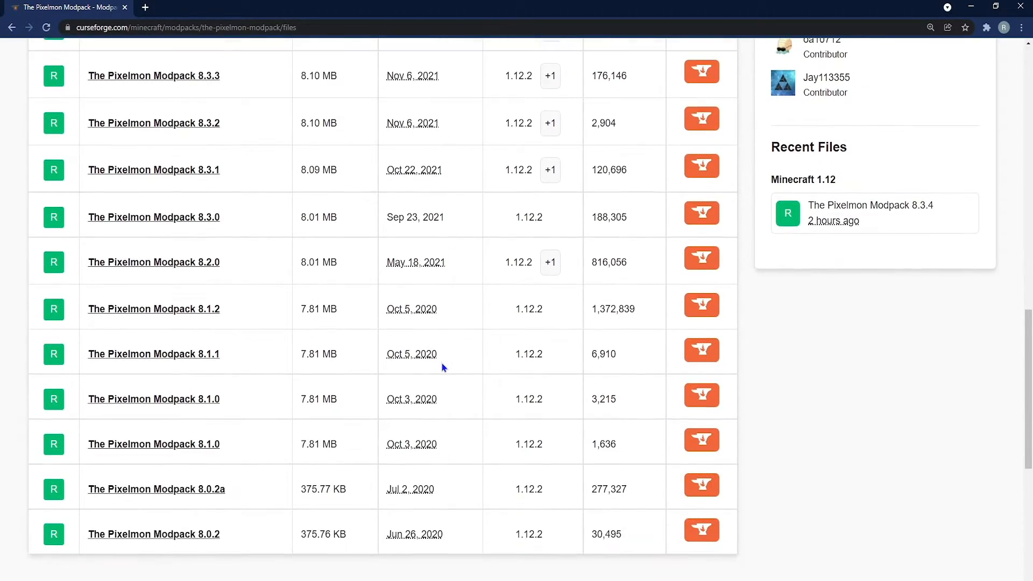
scroll("up", 3)
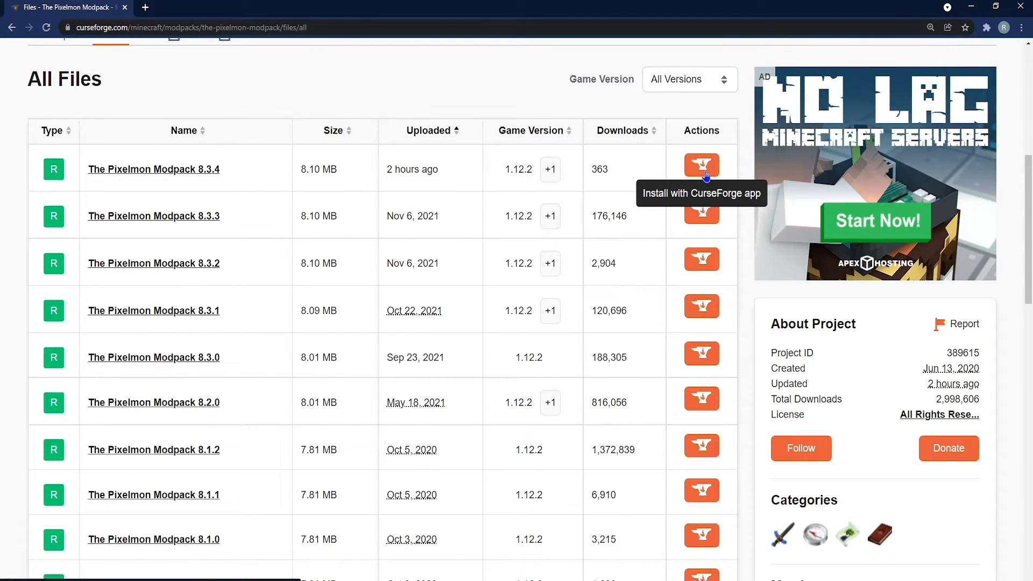
Install The Pixelmon Modpack 8.3.4 via the CurseForge app, confirming 'Yes, open CurseForge app'
left_click(700, 166)
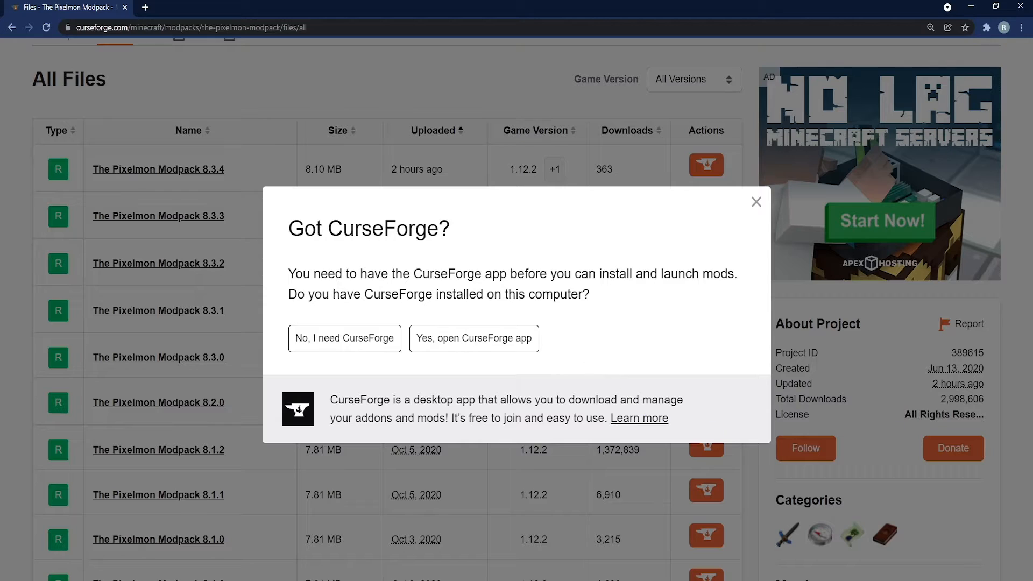
mouse_move(551, 364)
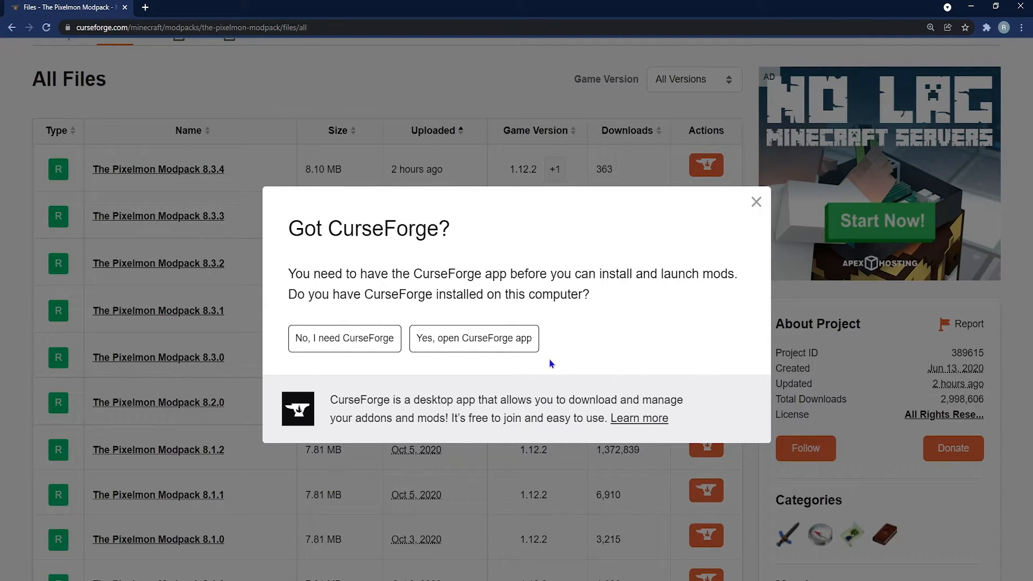
left_click(473, 337)
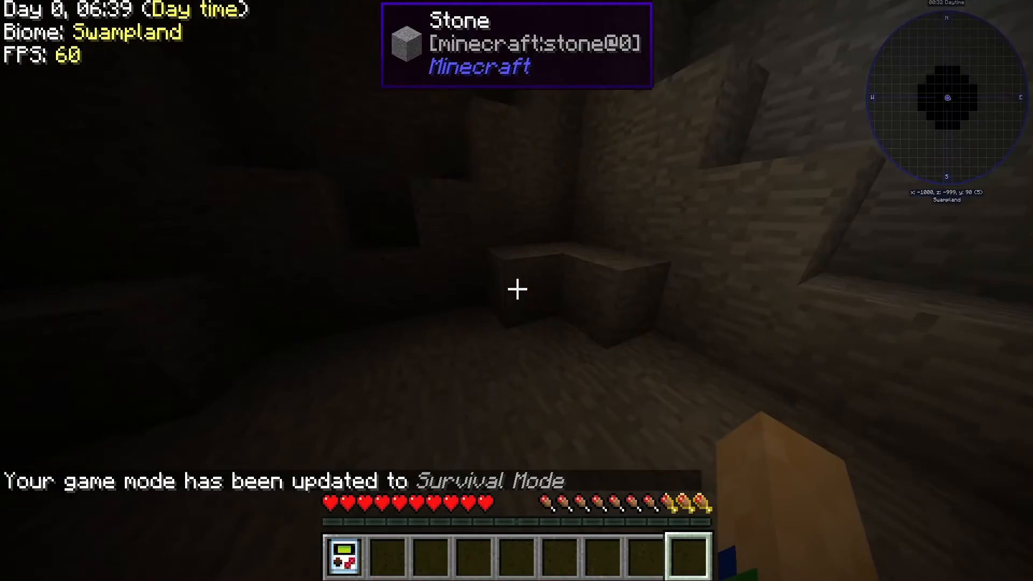
Play the Pixelmon world, walking from the cave into the forest toward the ruins
left_click(516, 289)
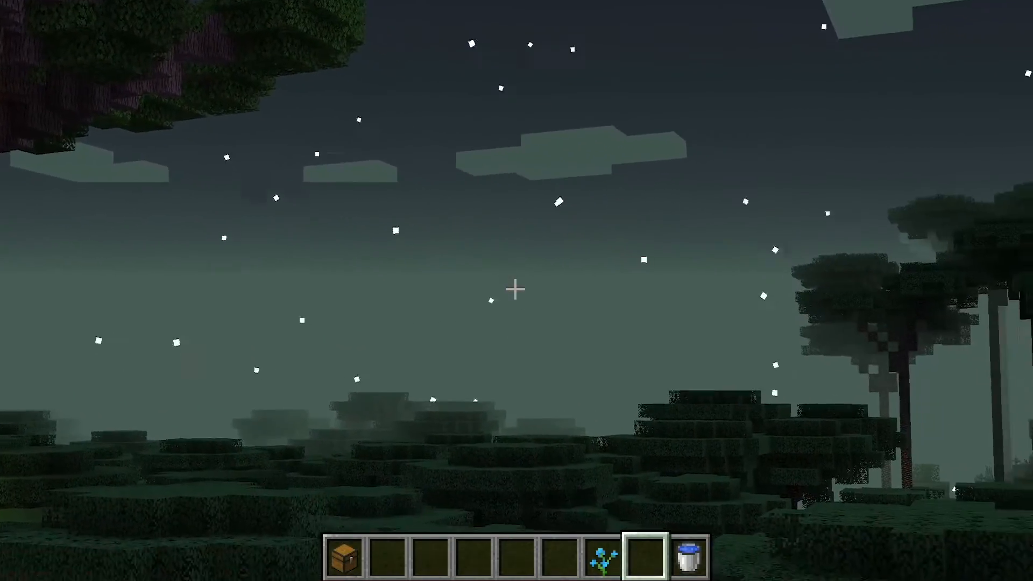
mouse_move(517, 290)
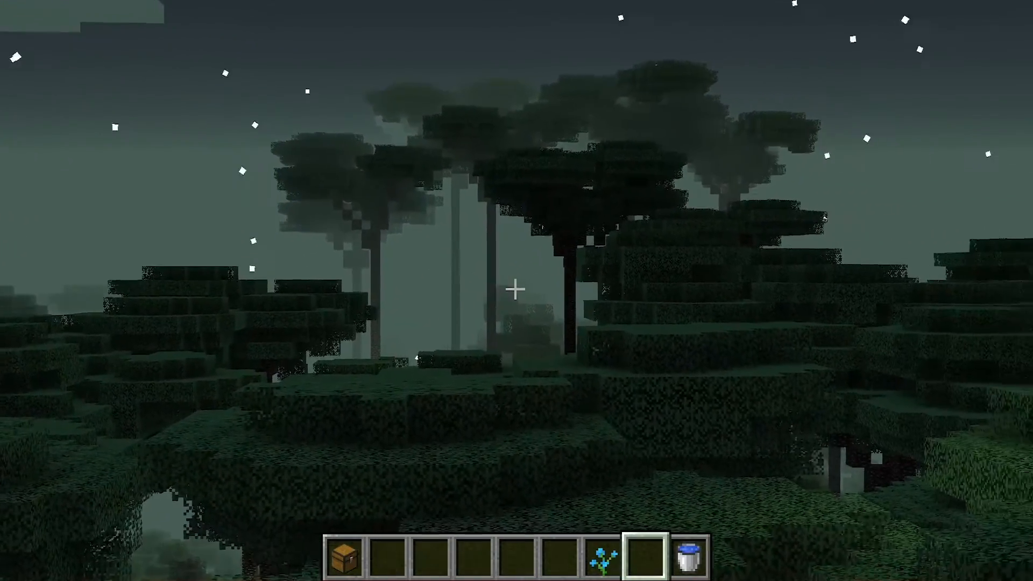
mouse_move(516, 290)
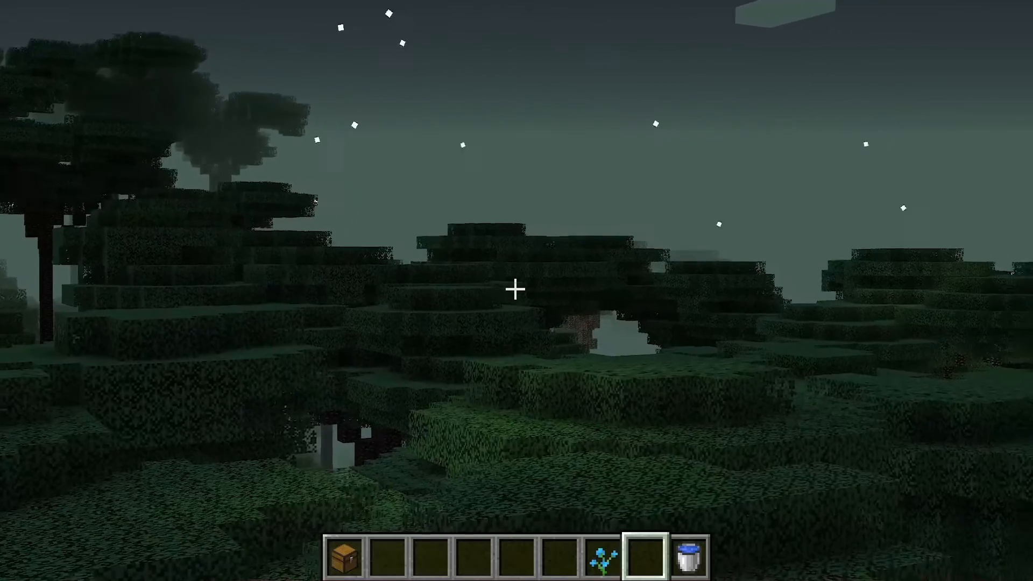
mouse_move(516, 290)
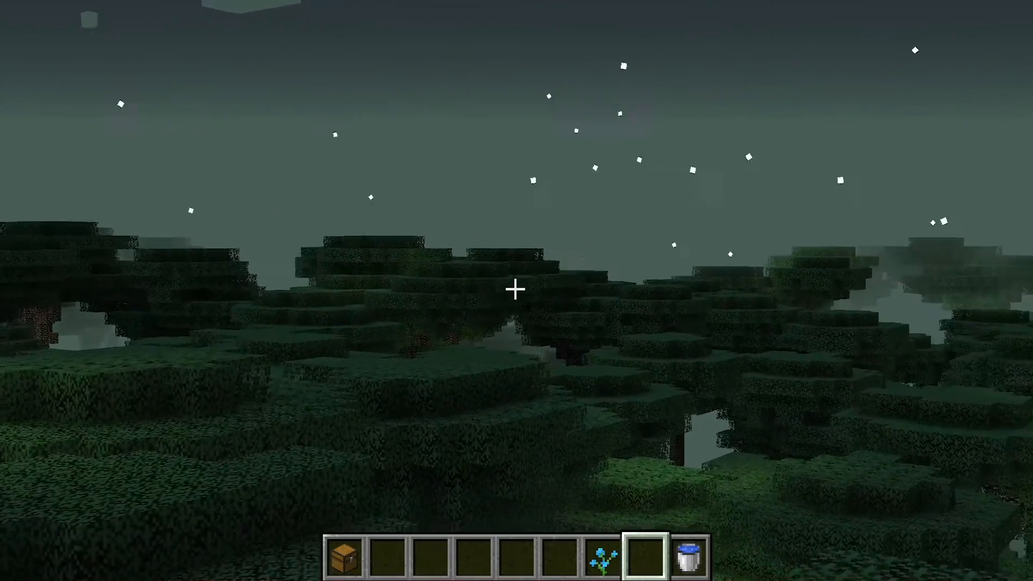
mouse_move(516, 289)
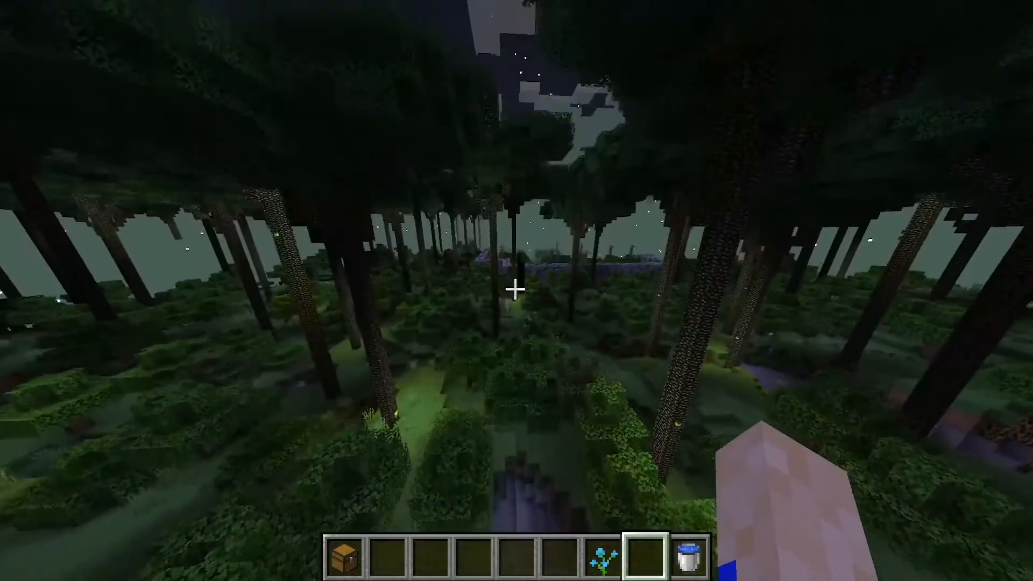
mouse_move(516, 289)
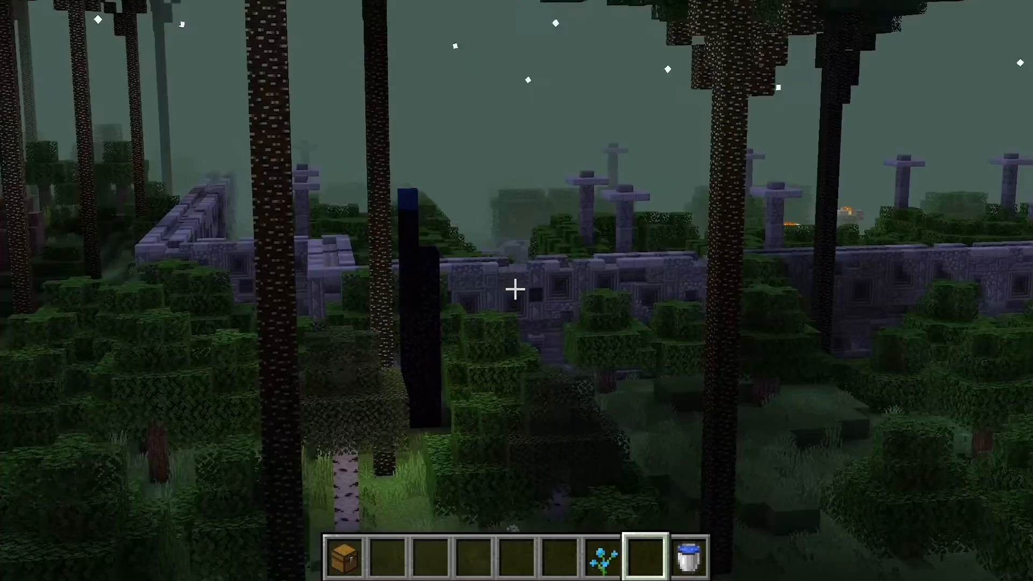